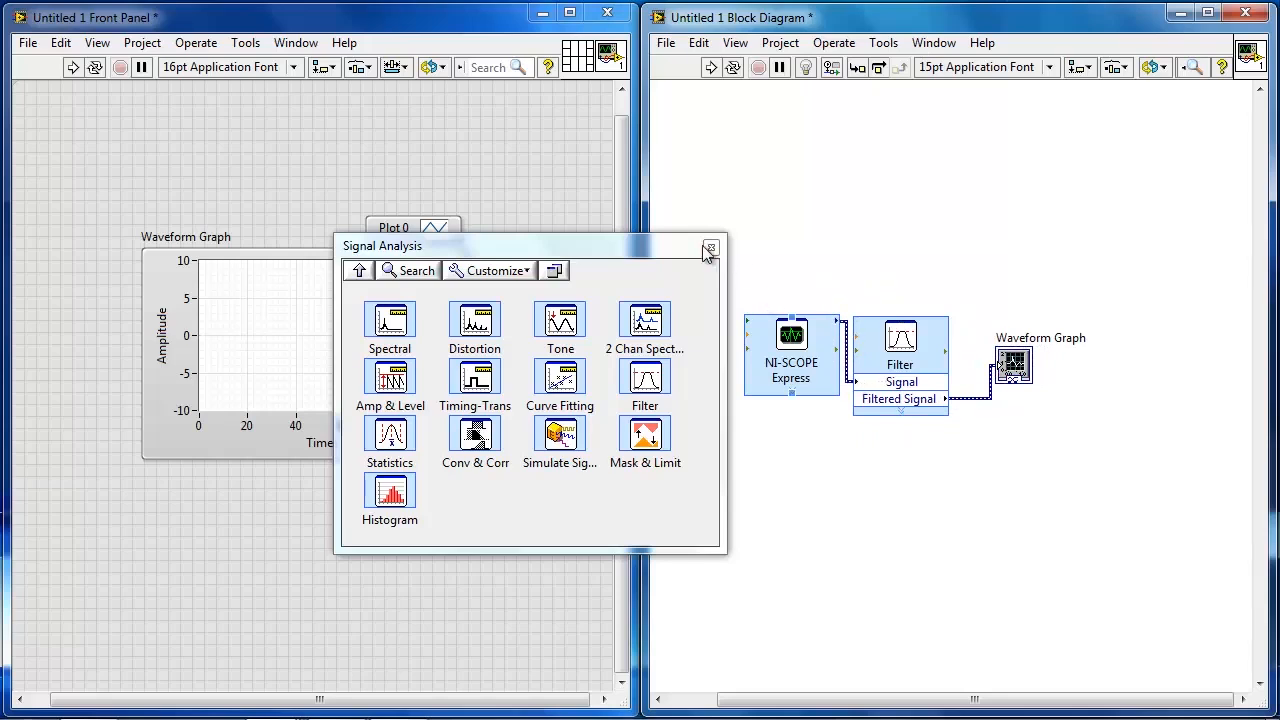
Dismiss the Signal Analysis palette and run the VI to plot the filtered NI-SCOPE waveform.
click(710, 247)
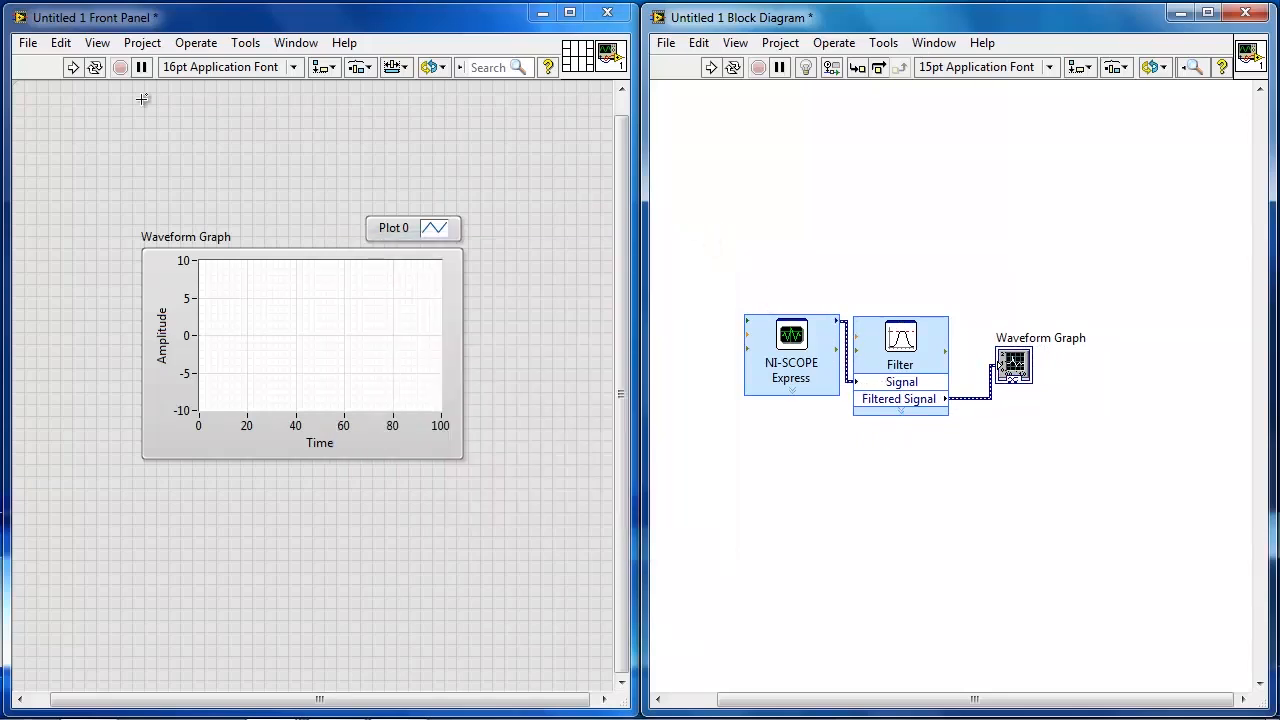
click(72, 67)
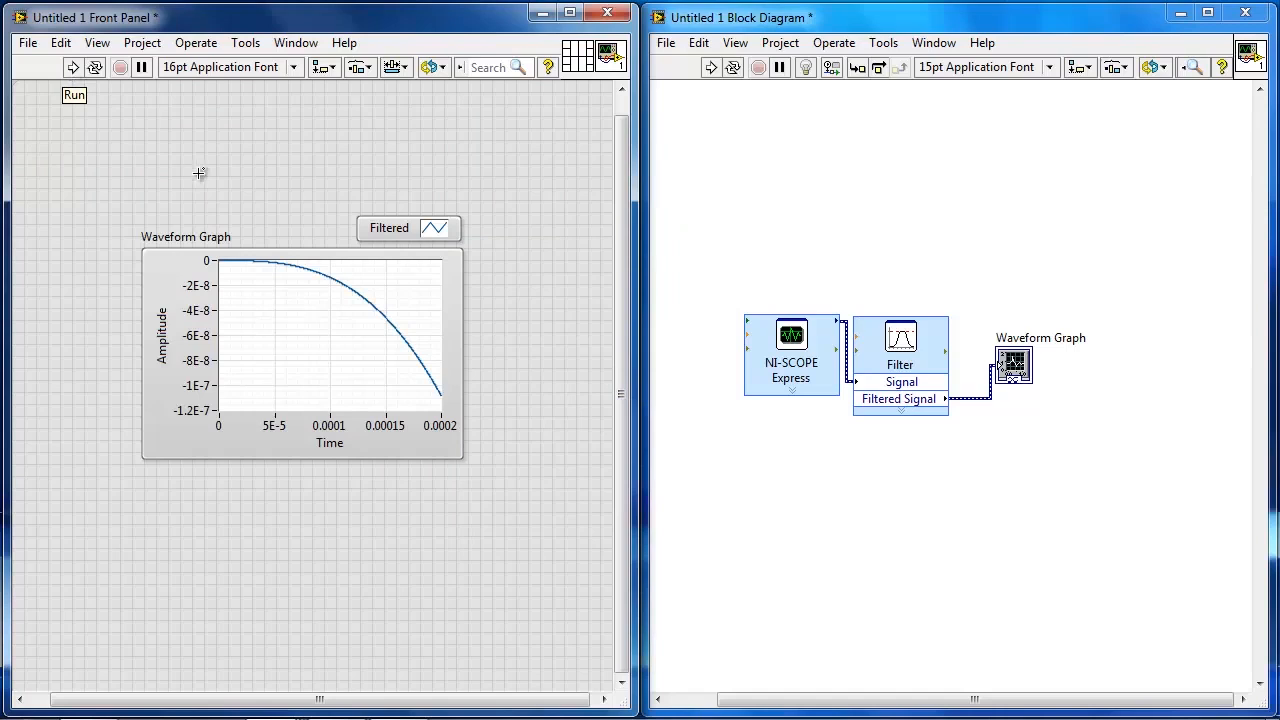